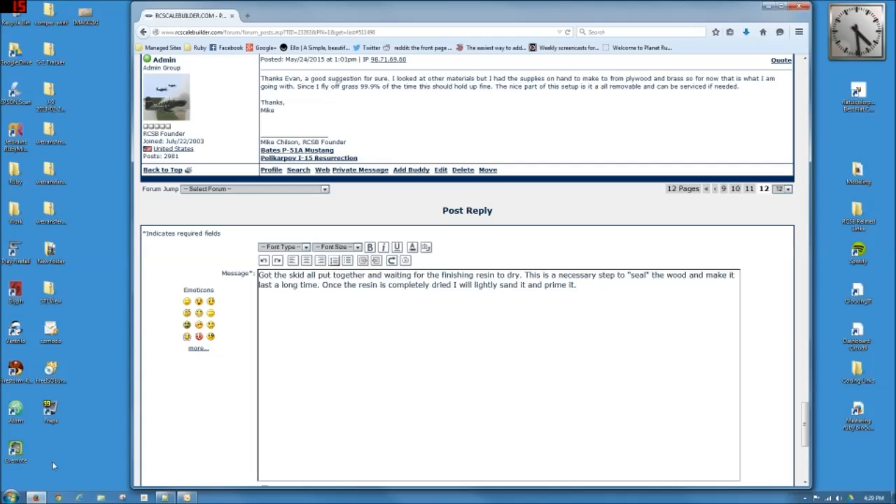
Step: Launch PhotoRazor from the list of installed programs
{"action": "left_click", "coordinate": [575, 284]}
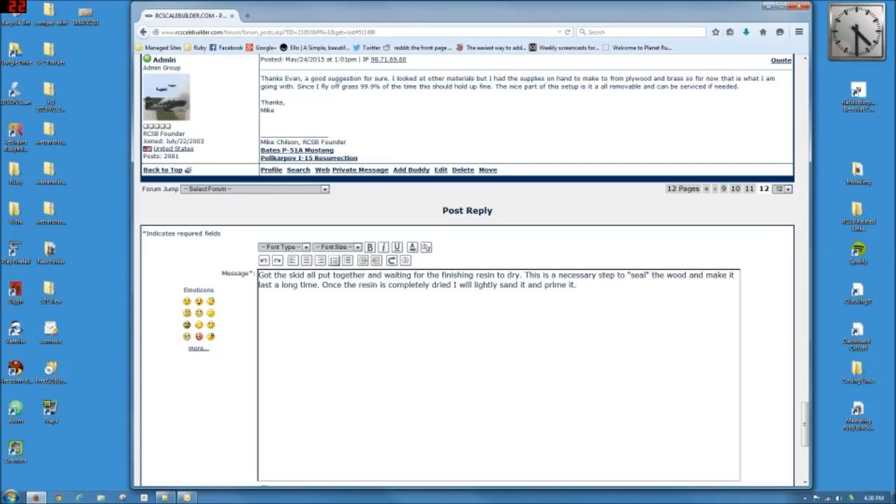
{"action": "mouse_move", "coordinate": [236, 395]}
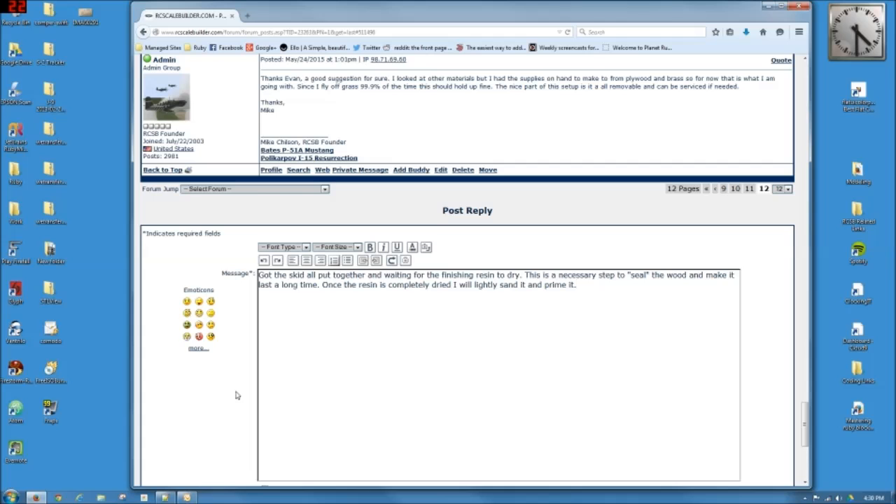
{"action": "left_click", "coordinate": [9, 497]}
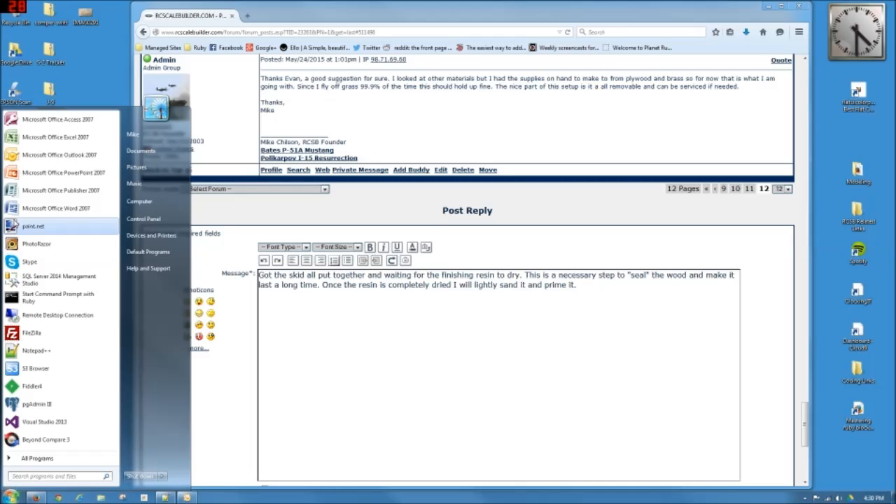
{"action": "left_click", "coordinate": [36, 243]}
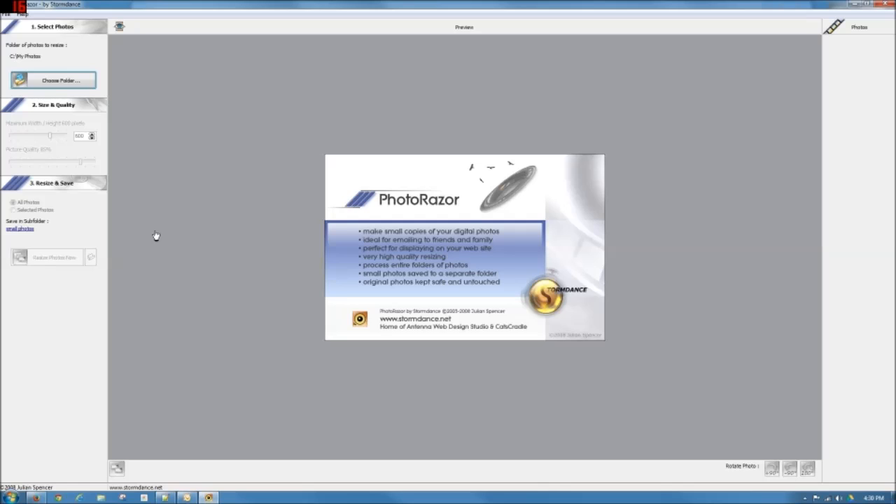
{"action": "mouse_move", "coordinate": [59, 116]}
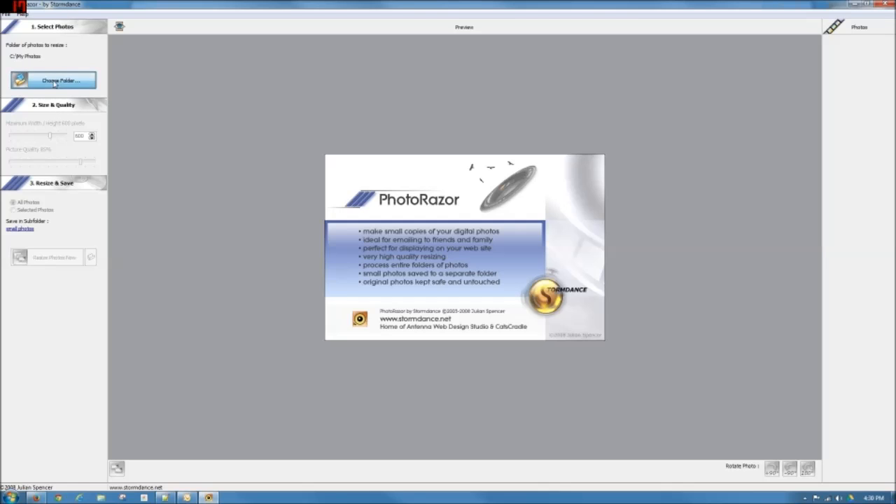
Step: Choose the Desktop folder and load its single JPEG photo for resizing
{"action": "left_click", "coordinate": [54, 80]}
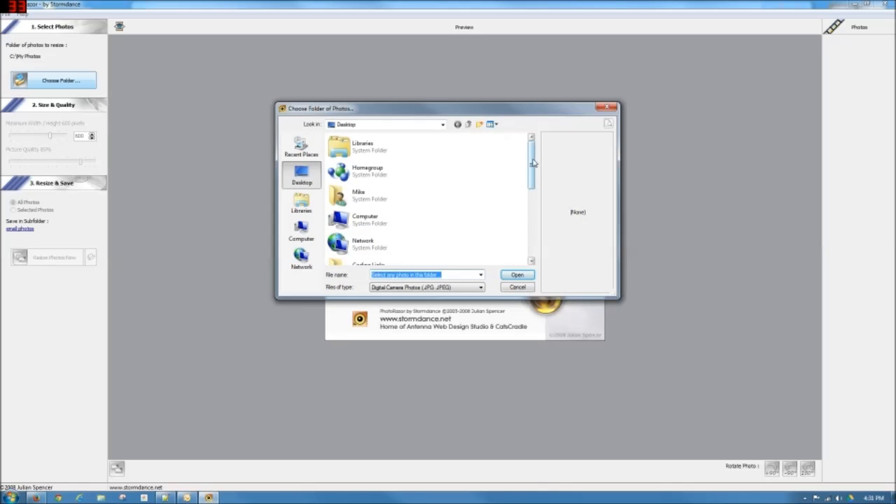
{"action": "scroll", "scroll_direction": "down", "scroll_amount": 3}
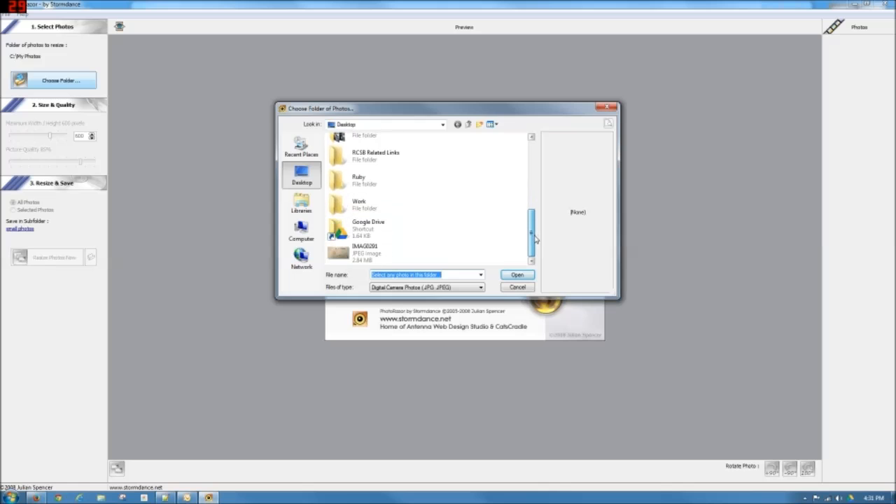
{"action": "left_click", "coordinate": [364, 252]}
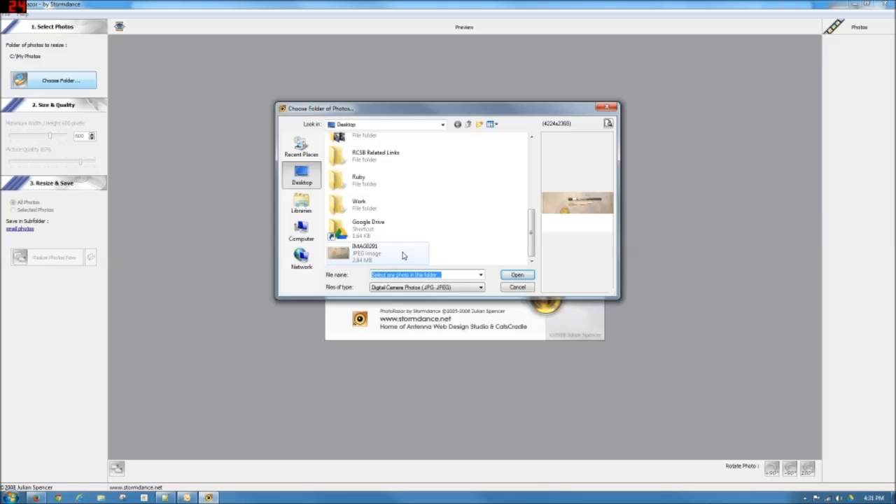
{"action": "left_click", "coordinate": [378, 253]}
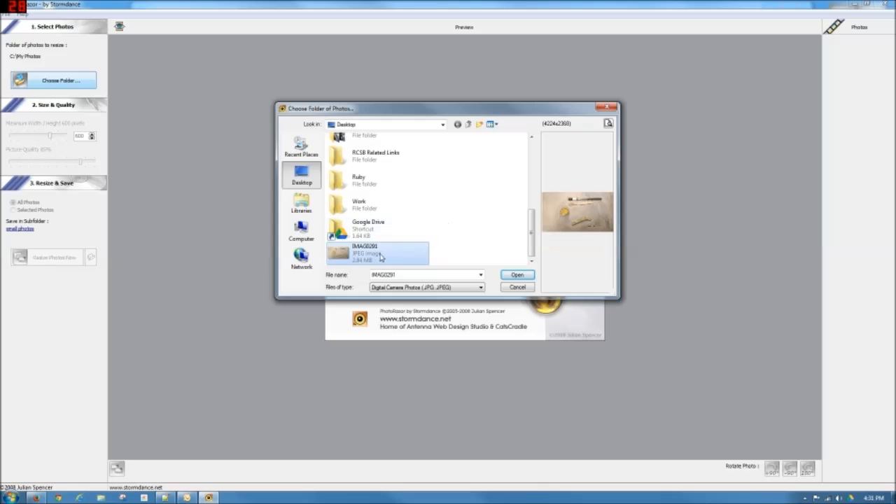
{"action": "mouse_move", "coordinate": [371, 254]}
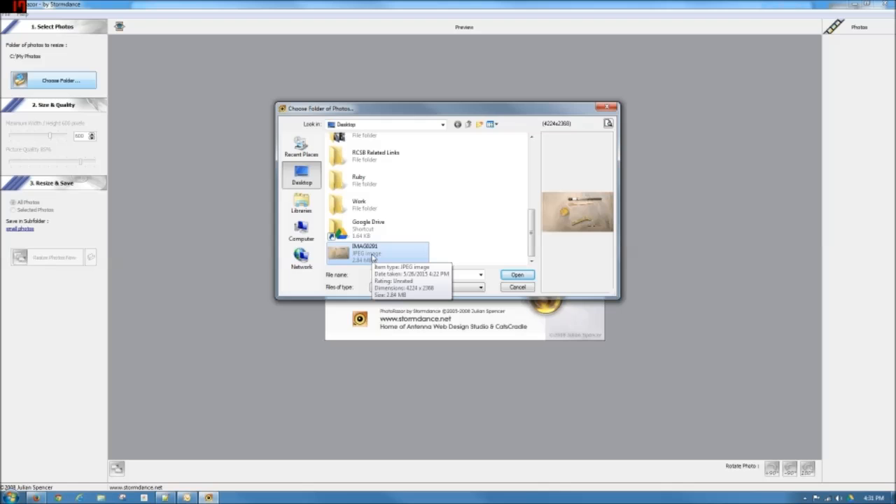
{"action": "left_click", "coordinate": [517, 274]}
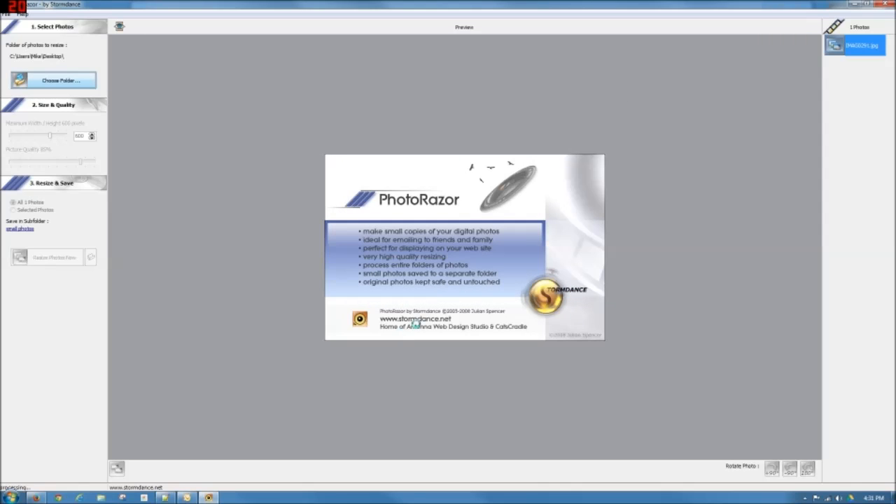
Step: Preview the workbench photo with 800-pixel maximum size and 60% quality settings shown
{"action": "left_click", "coordinate": [863, 45]}
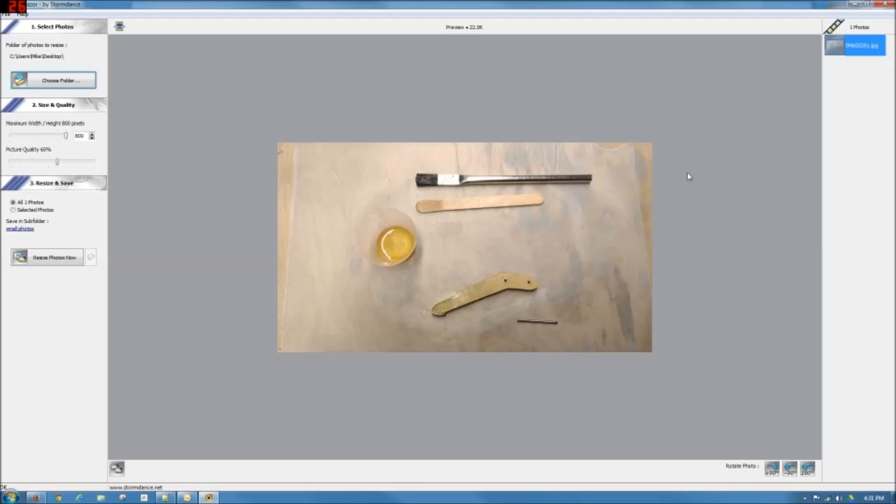
{"action": "mouse_move", "coordinate": [595, 139]}
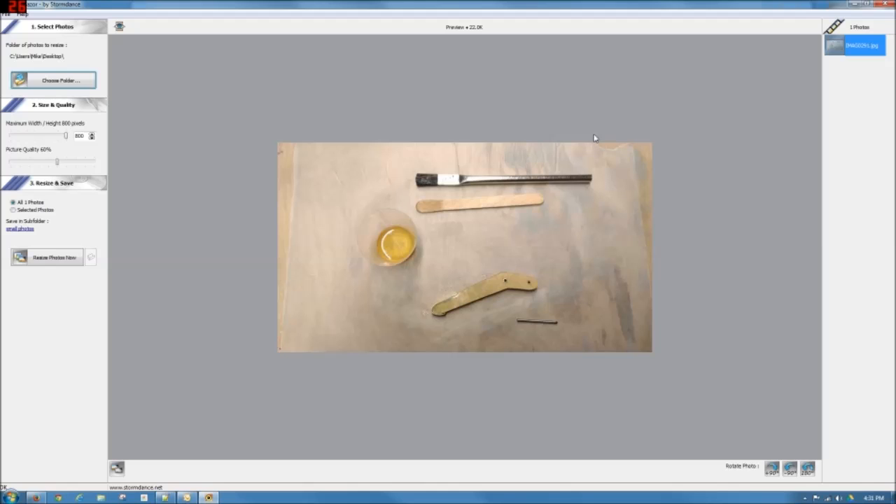
{"action": "mouse_move", "coordinate": [244, 65]}
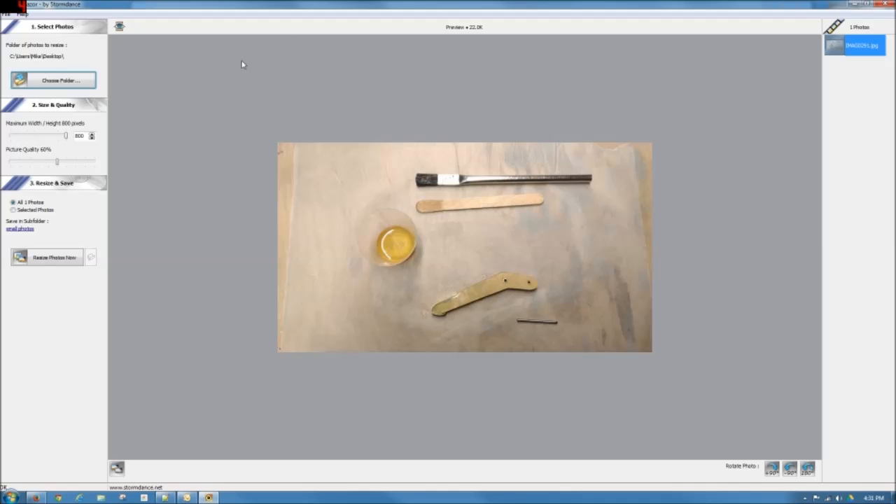
{"action": "mouse_move", "coordinate": [73, 116]}
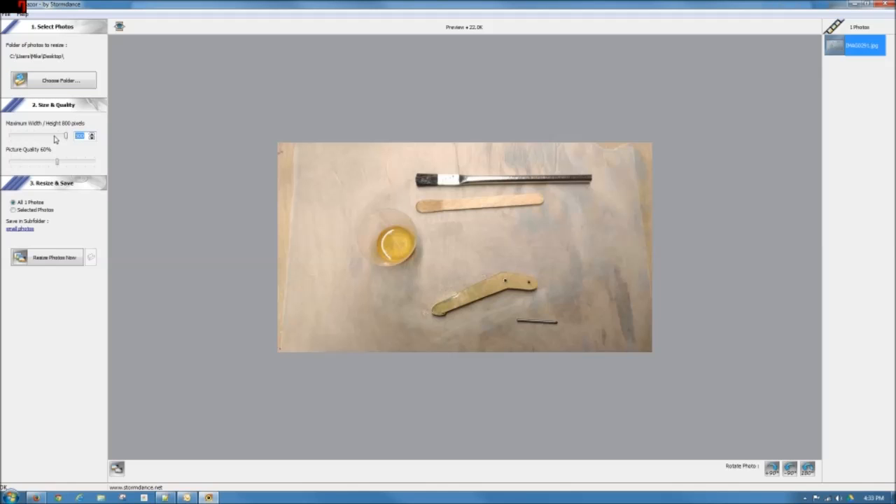
{"action": "mouse_move", "coordinate": [76, 157]}
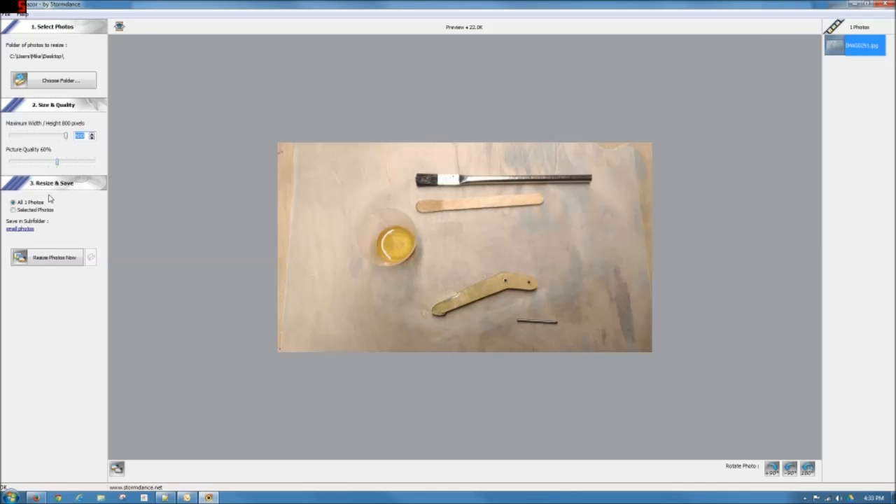
{"action": "mouse_move", "coordinate": [58, 208]}
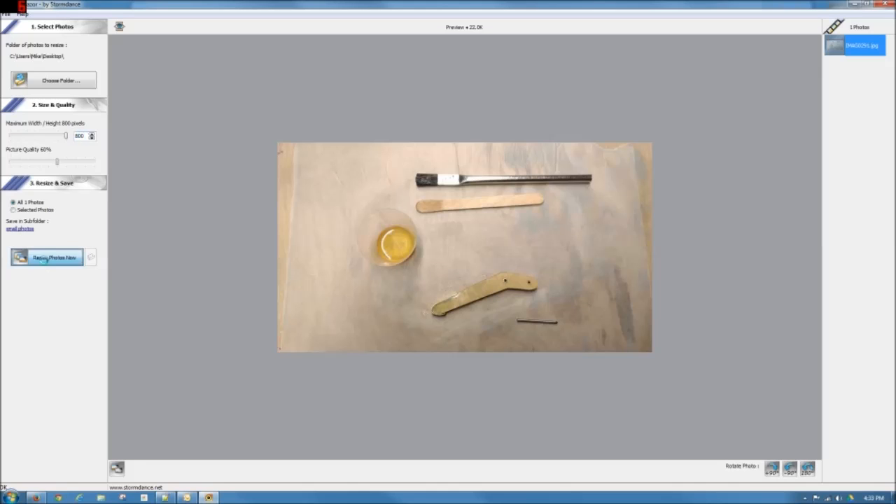
Step: Run Resize Photos Now to save the 800-pixel, 60% copy to small.photos
{"action": "left_click", "coordinate": [48, 258]}
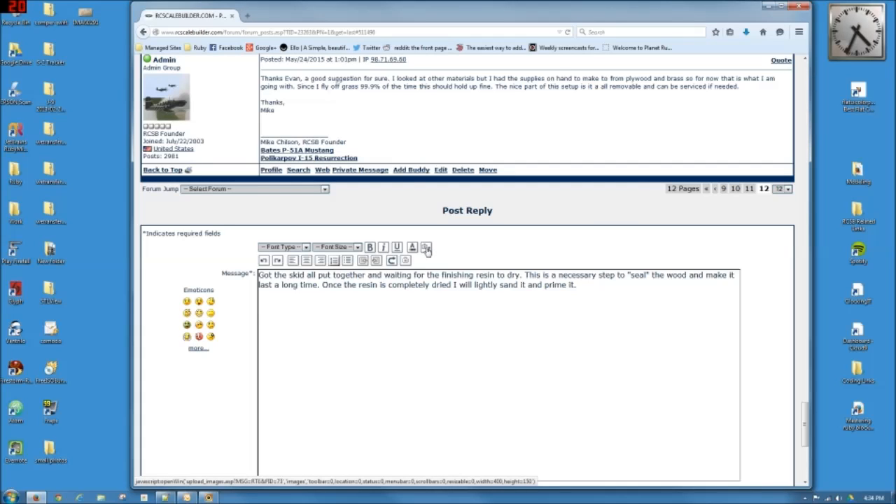
Step: Insert the resized m_ image from small.photos into the forum reply
{"action": "left_click", "coordinate": [425, 248]}
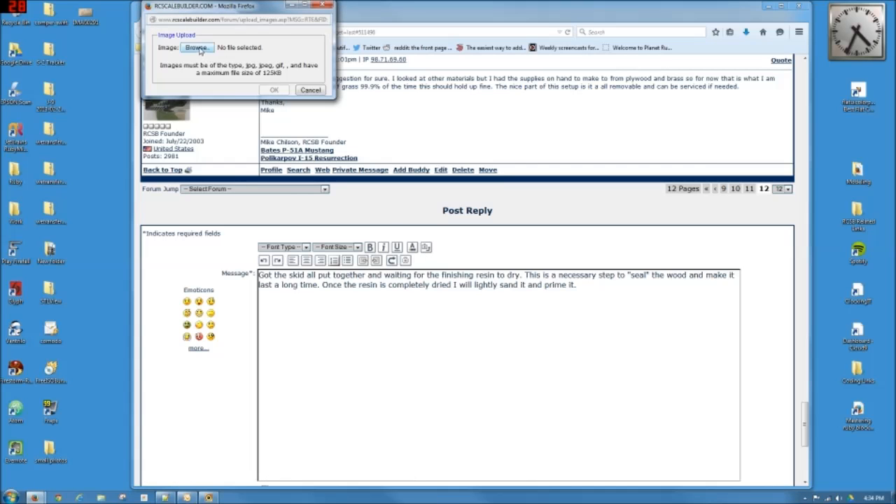
{"action": "left_click", "coordinate": [196, 47]}
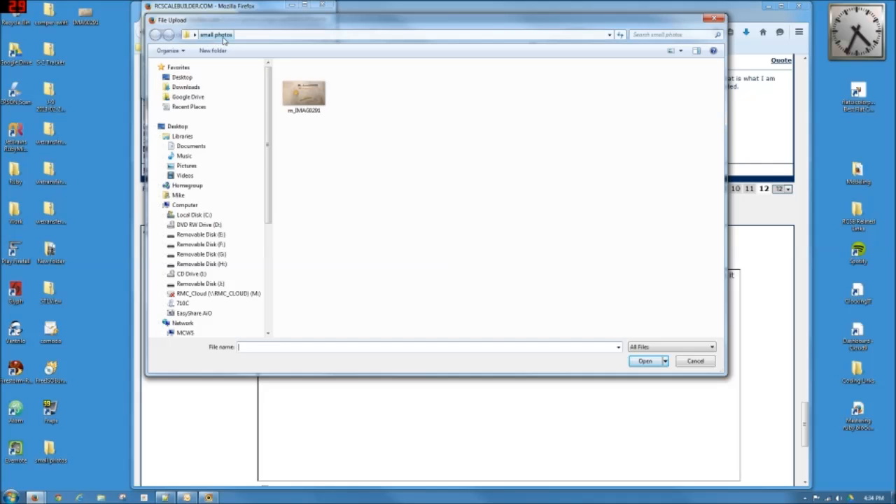
{"action": "left_click", "coordinate": [302, 91]}
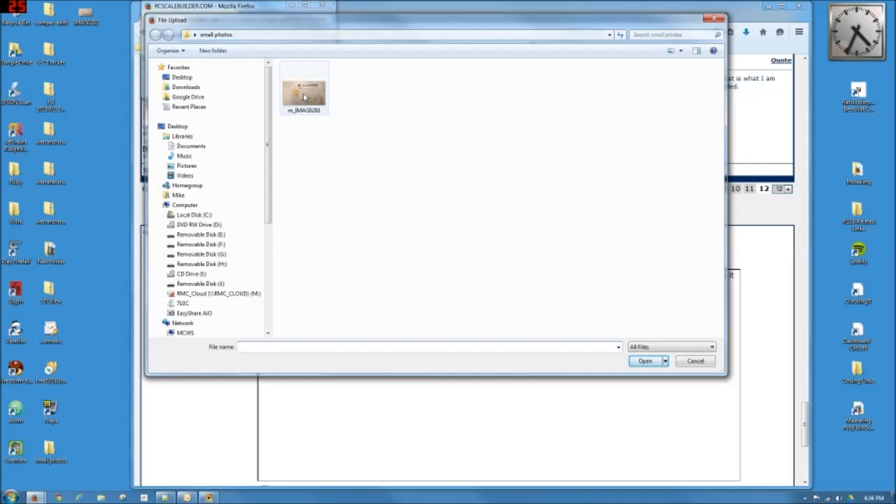
{"action": "left_click", "coordinate": [644, 362]}
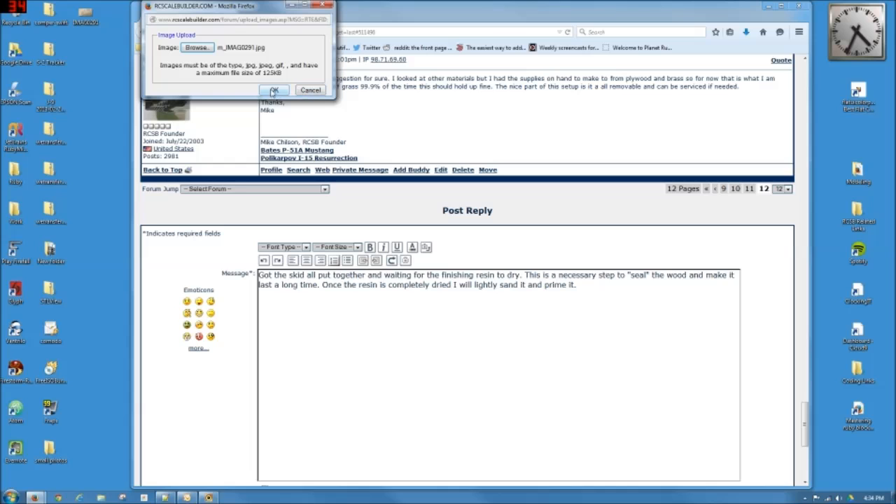
{"action": "left_click", "coordinate": [275, 90]}
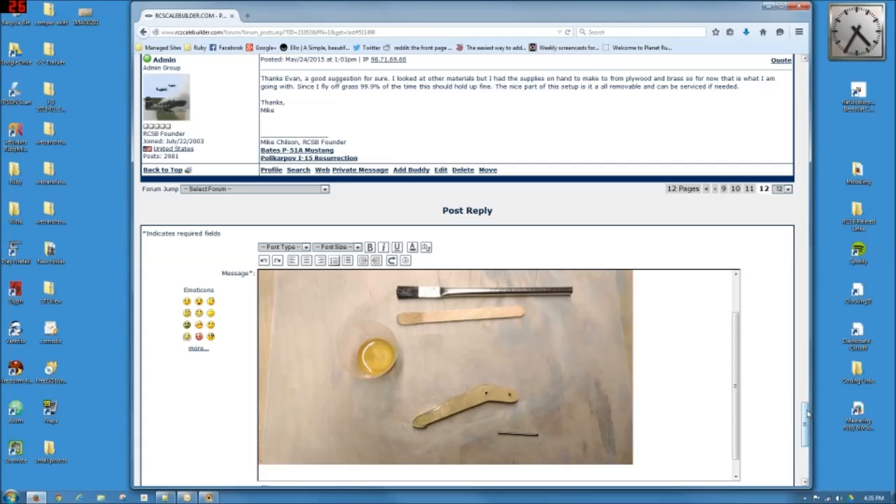
Step: Scroll the reply to check the workbench photo sits below the resin-drying text
{"action": "scroll", "scroll_direction": "down", "scroll_amount": 3}
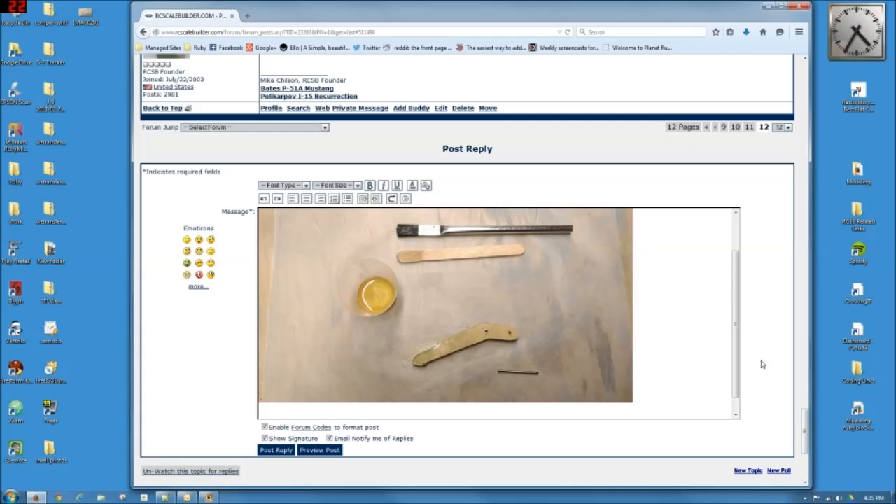